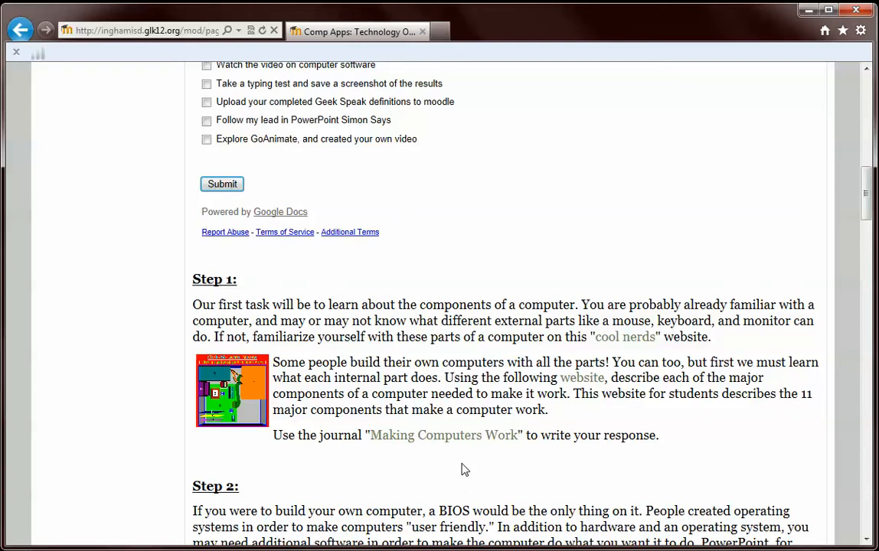
mouse_move(370, 389)
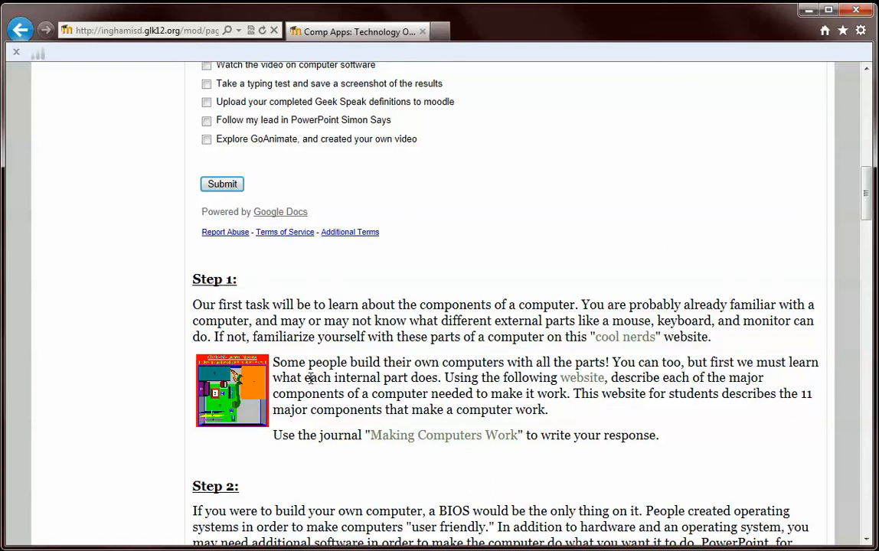
mouse_move(251, 389)
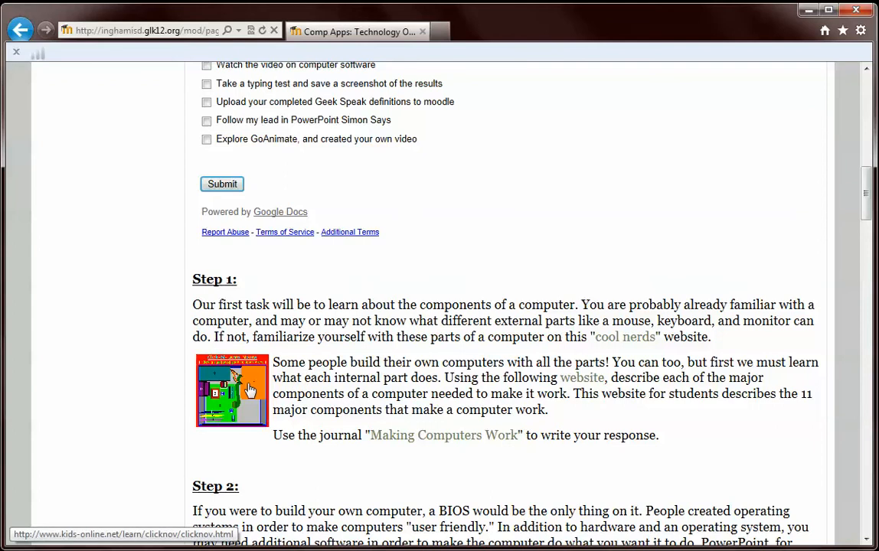
mouse_move(673, 461)
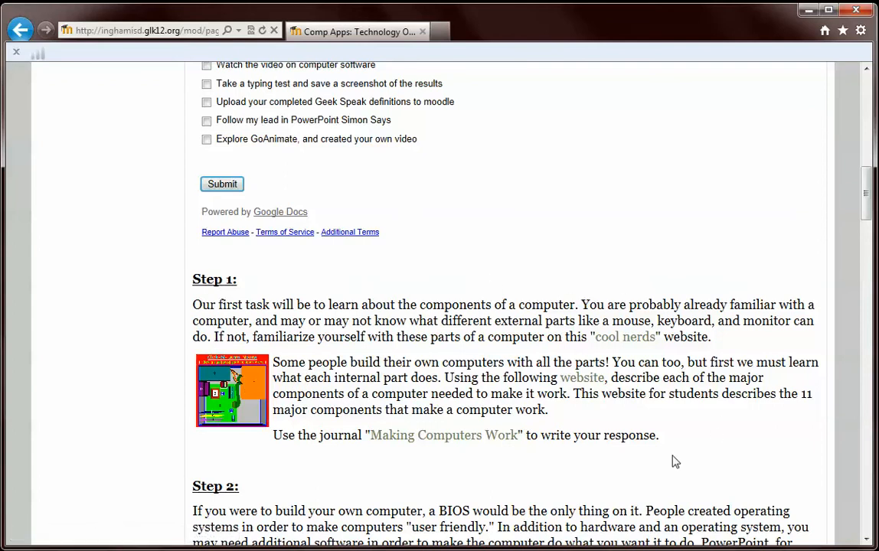
mouse_move(233, 413)
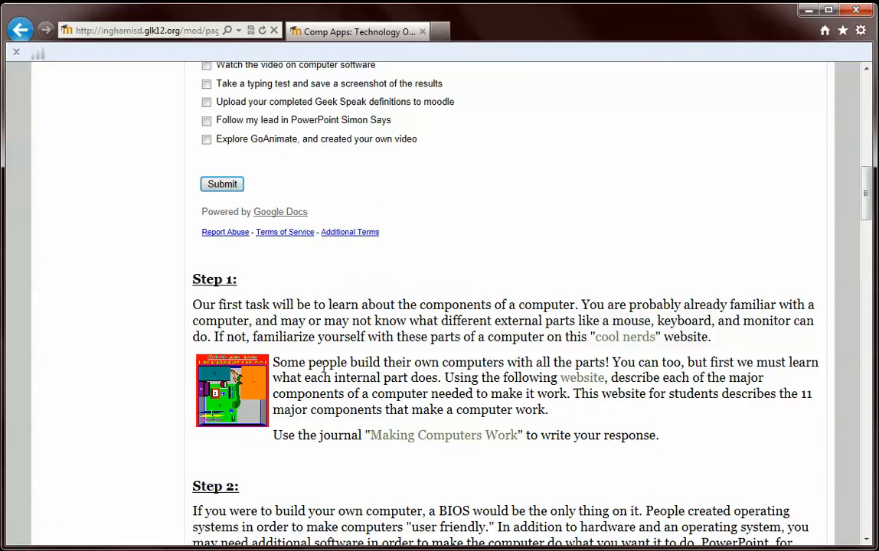
mouse_move(237, 407)
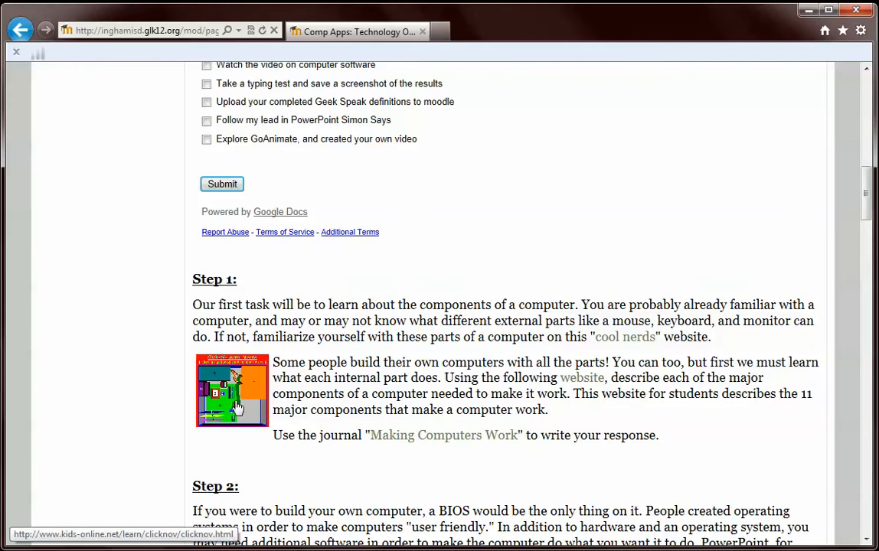
- Open the components picture's link in a new tab via the right-click menu, then return to the Moodle tab
right_click(233, 391)
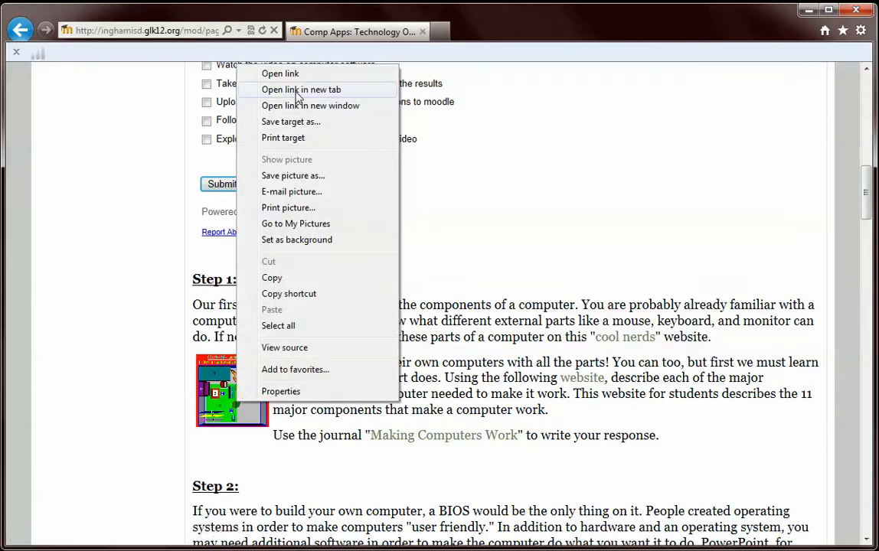
left_click(300, 89)
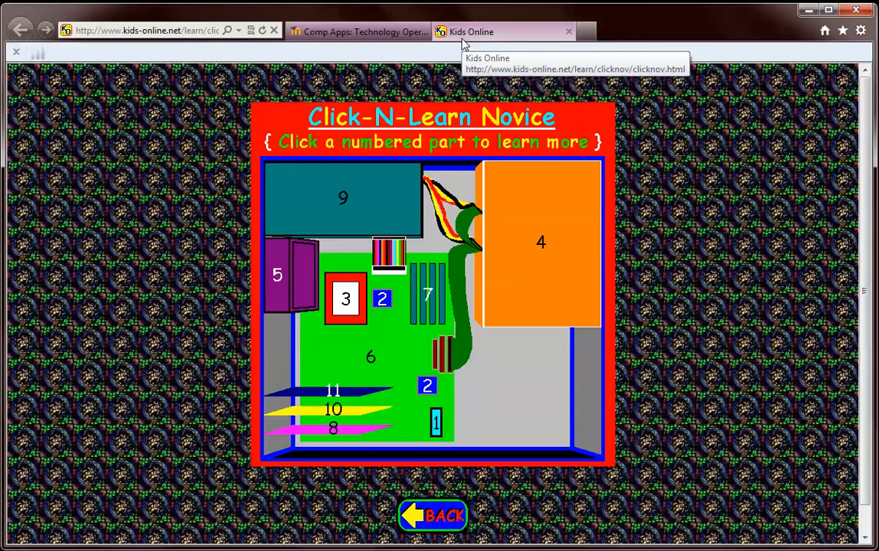
mouse_move(346, 299)
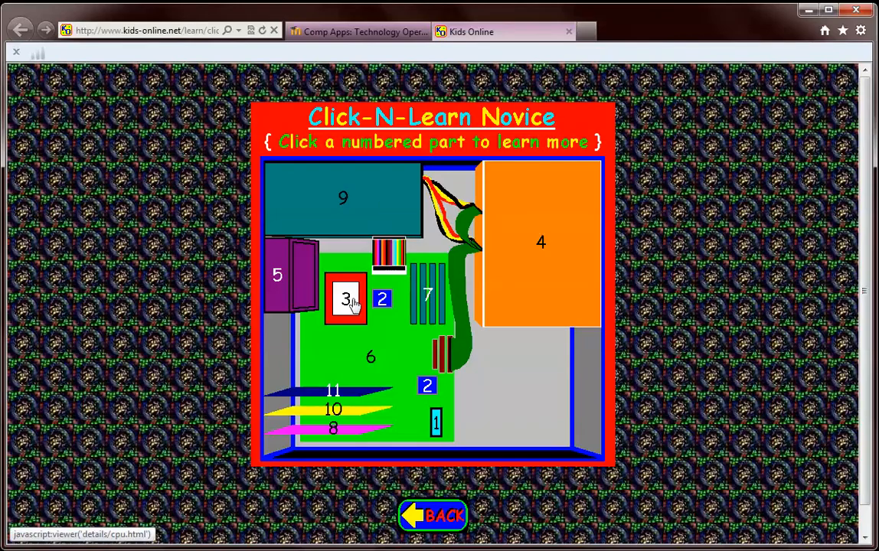
mouse_move(509, 266)
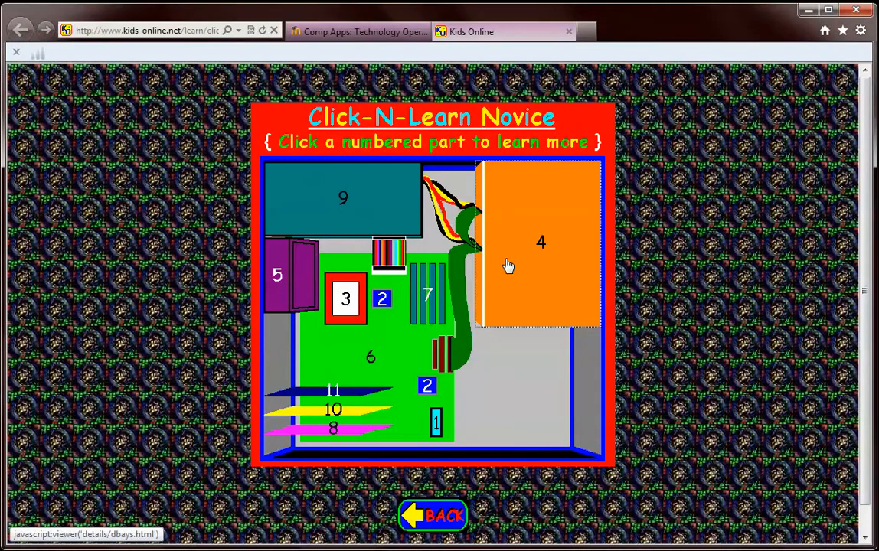
mouse_move(427, 389)
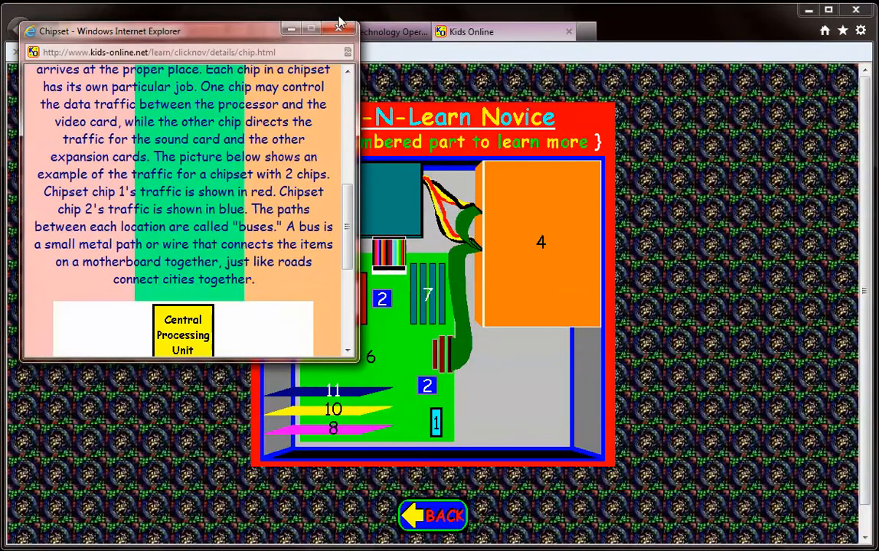
left_click(339, 25)
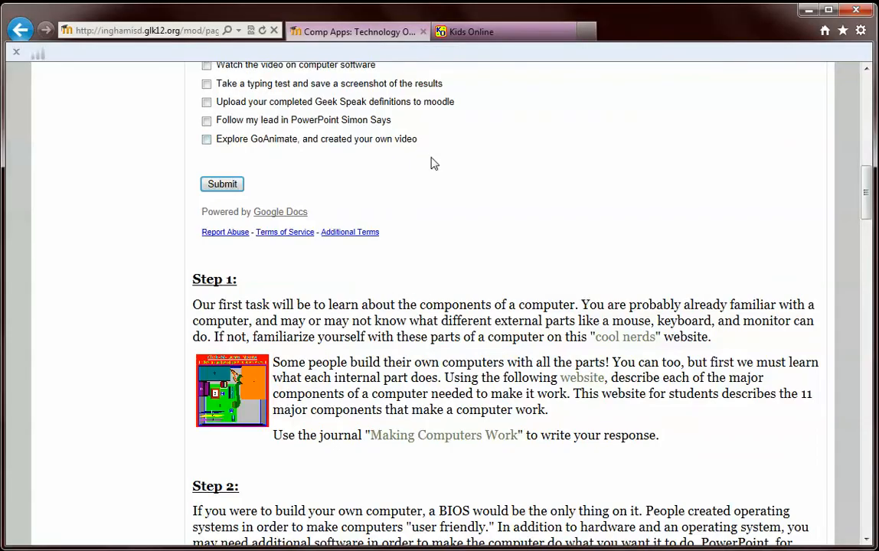
mouse_move(349, 233)
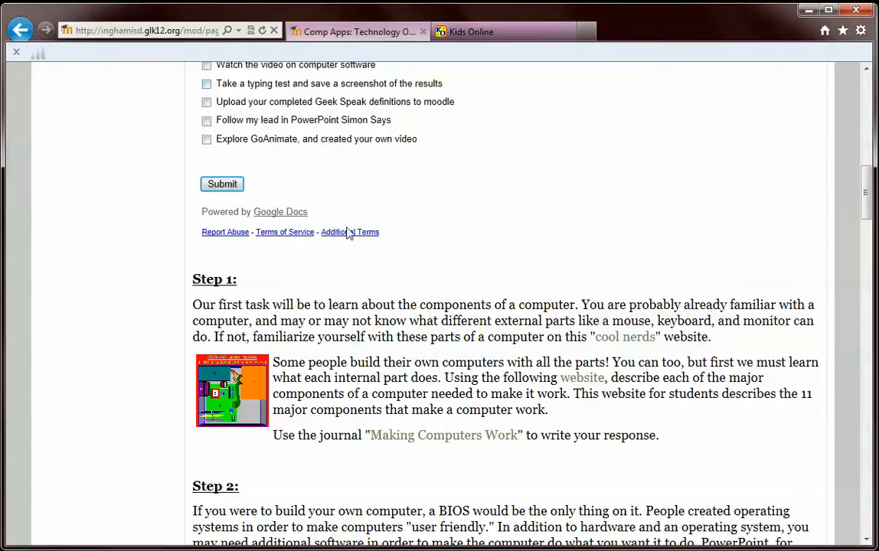
mouse_move(425, 442)
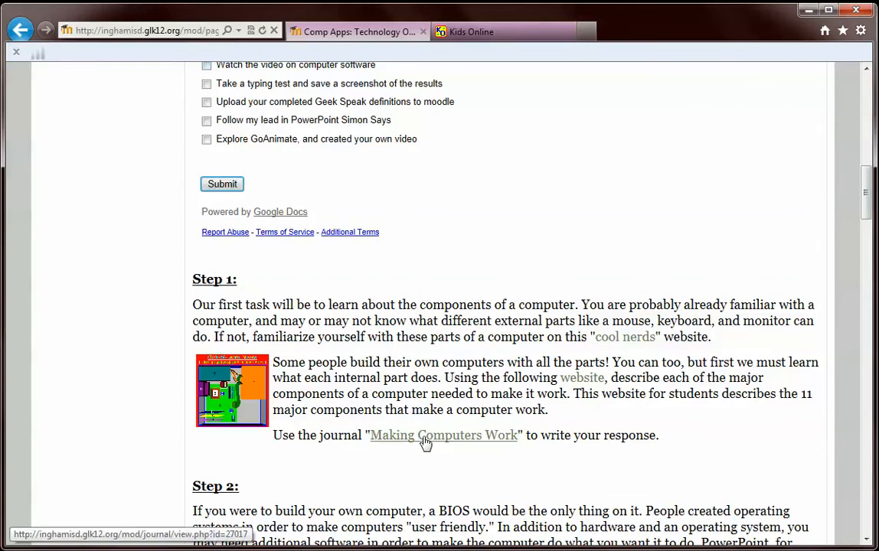
- Open the Making Computers Work journal in a new tab, view it, then return to the Comp Apps tab
left_click(442, 435)
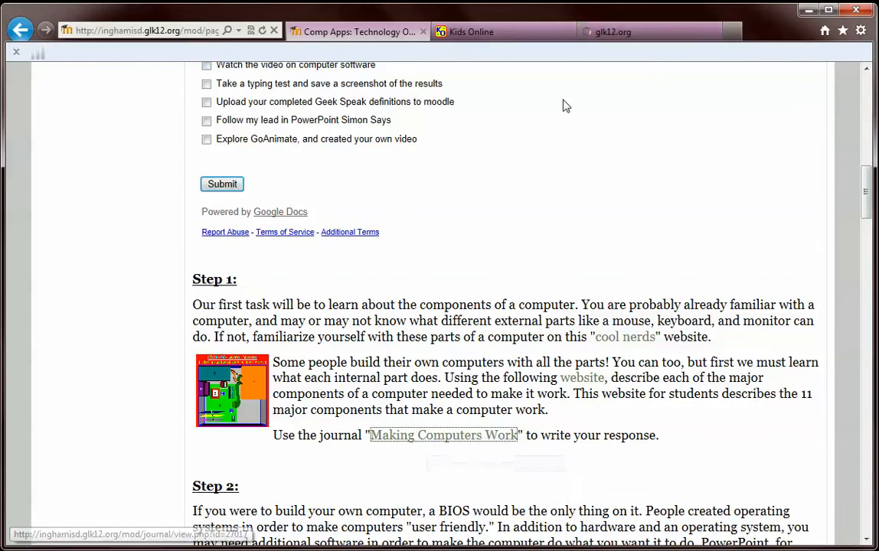
left_click(442, 435)
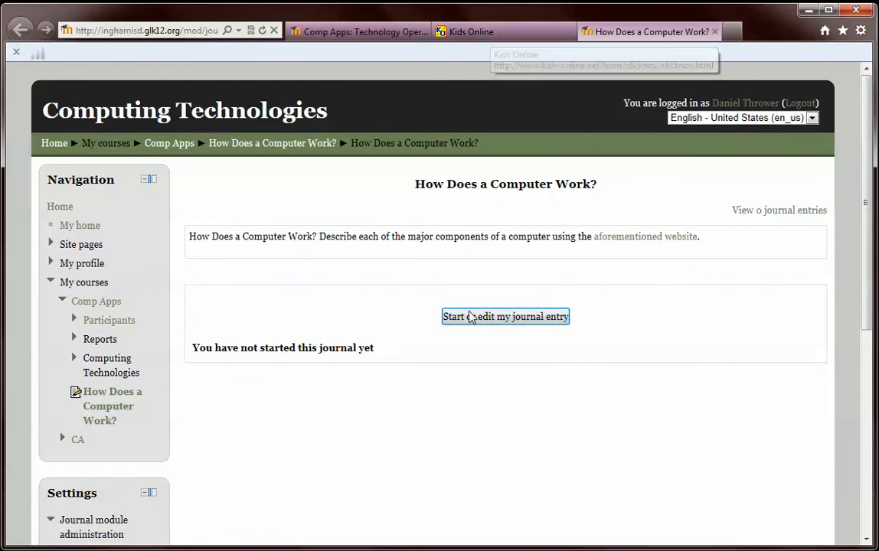
mouse_move(355, 257)
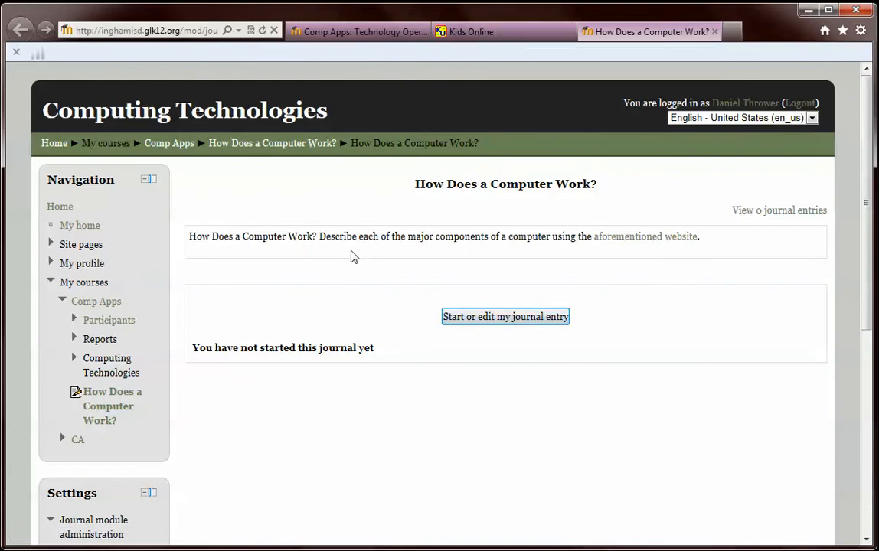
mouse_move(639, 257)
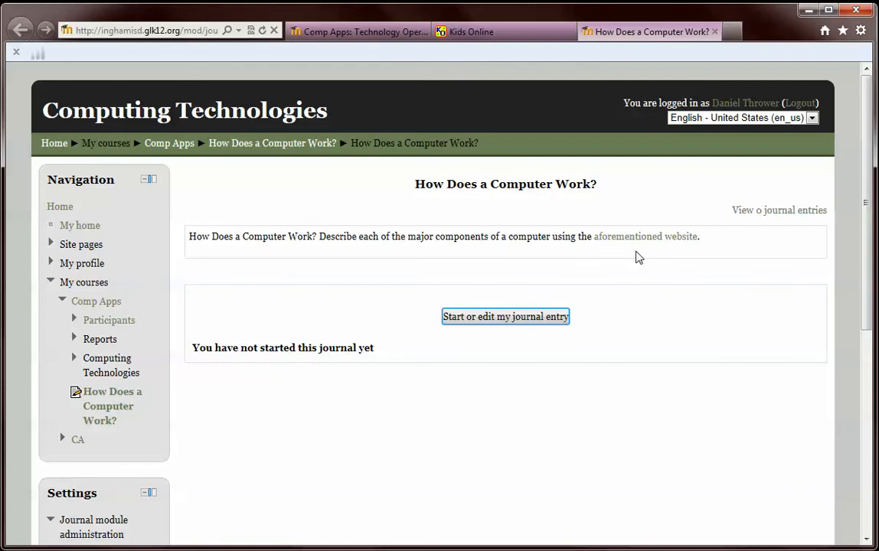
left_click(474, 30)
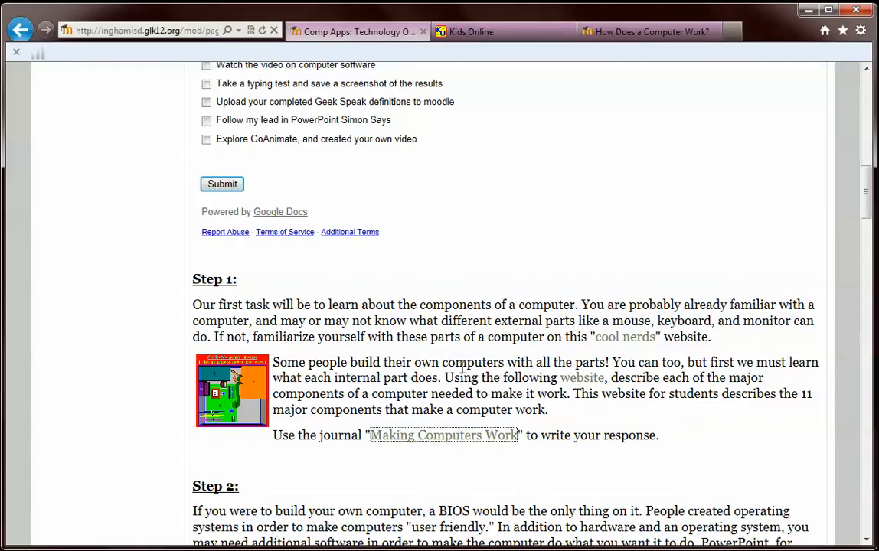
- Scroll the Comp Apps course page up to the Technology Operations and Concepts heading
scroll("up", 3)
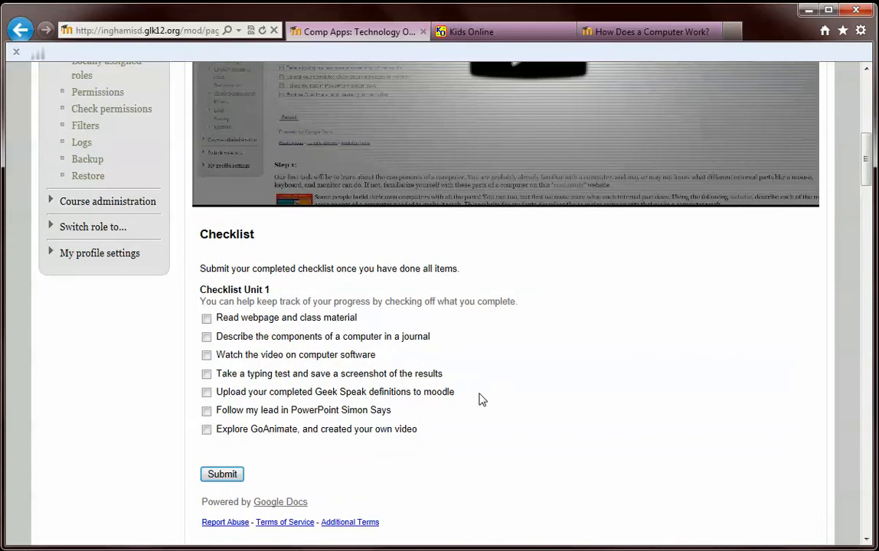
scroll("up", 3)
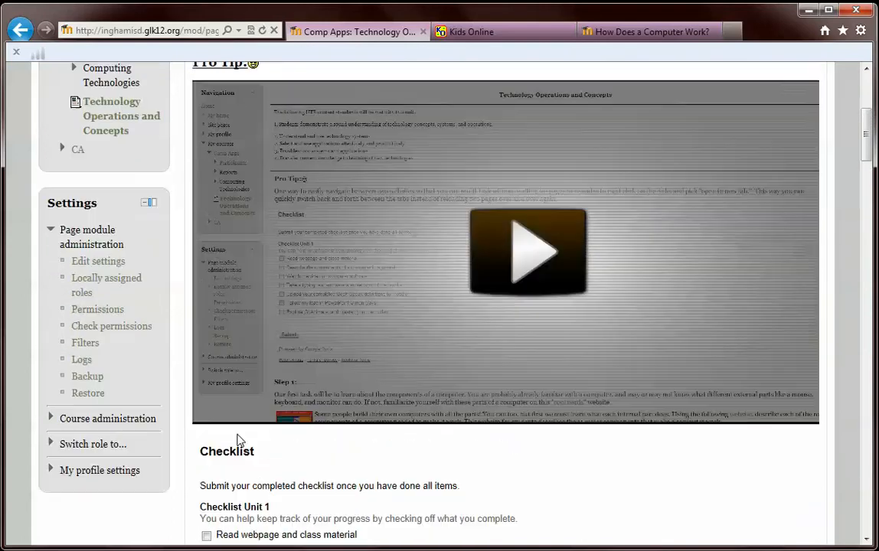
scroll("up", 3)
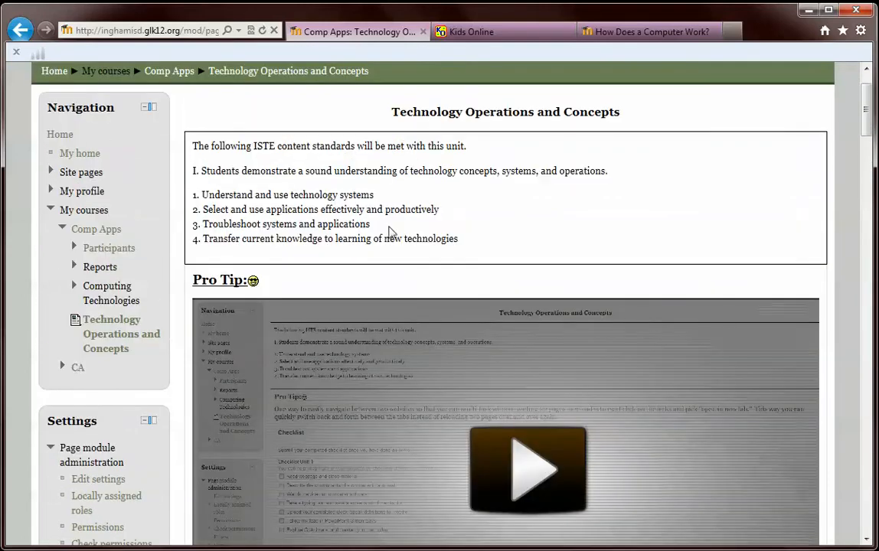